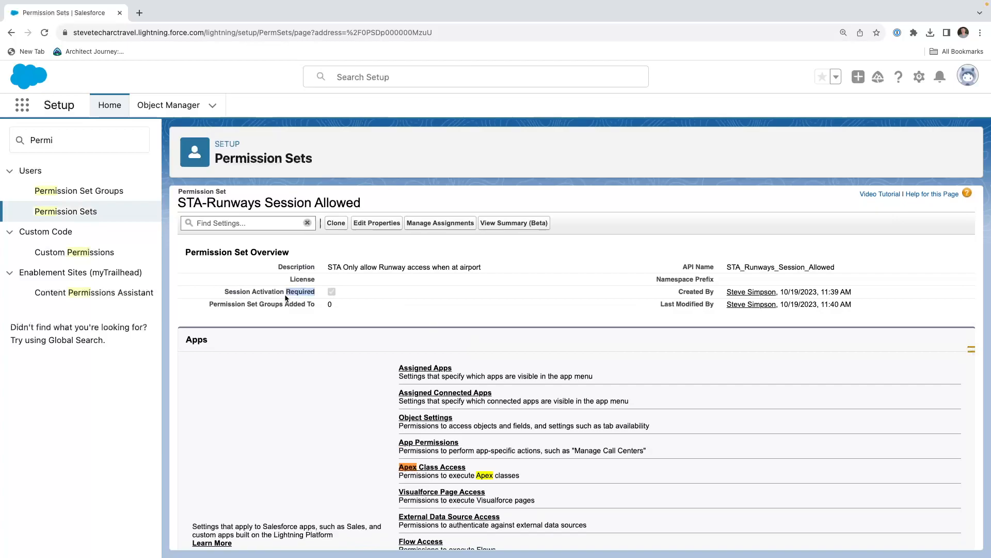
Note the session-activation-required setting and view the OA Runways object settings with Read access.
double_click(269, 291)
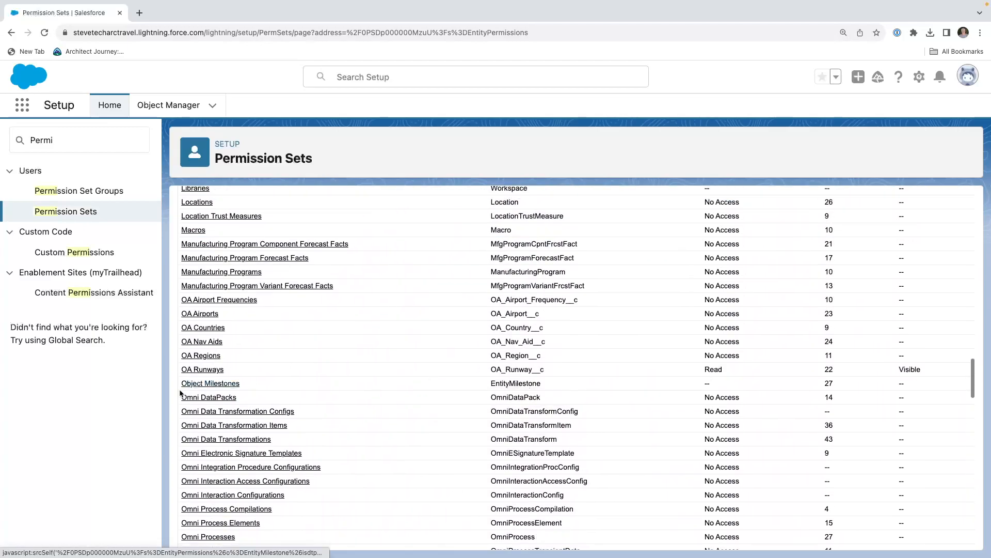
left_click(210, 382)
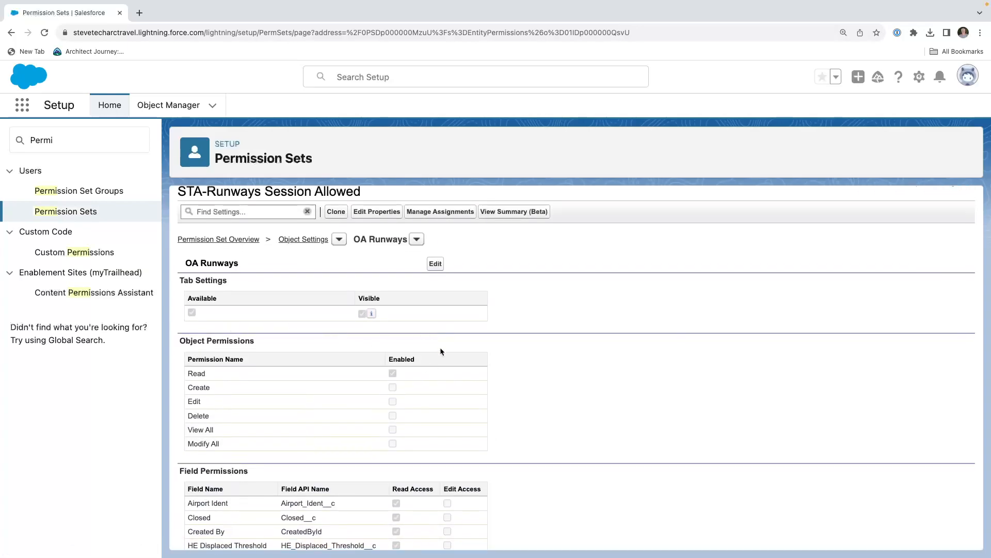
scroll("down", 3)
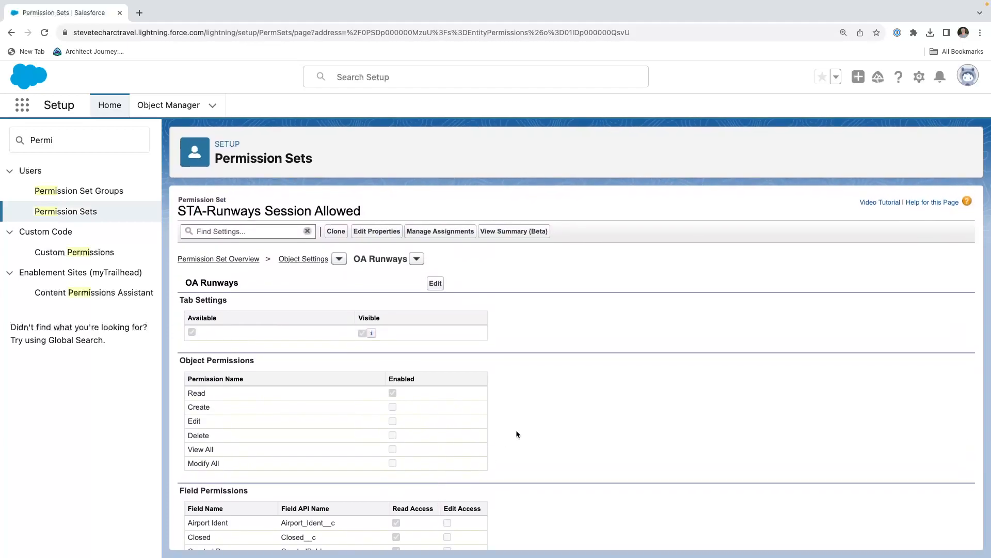
mouse_move(805, 411)
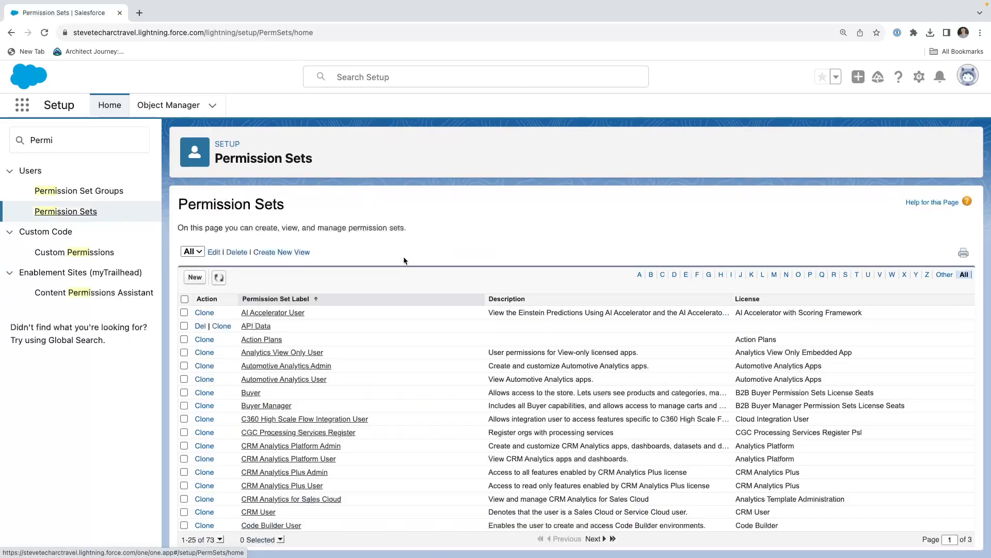
Search Quick Find for 'users' and open the pilot user's record showing the activation-required assignment.
left_click(80, 139)
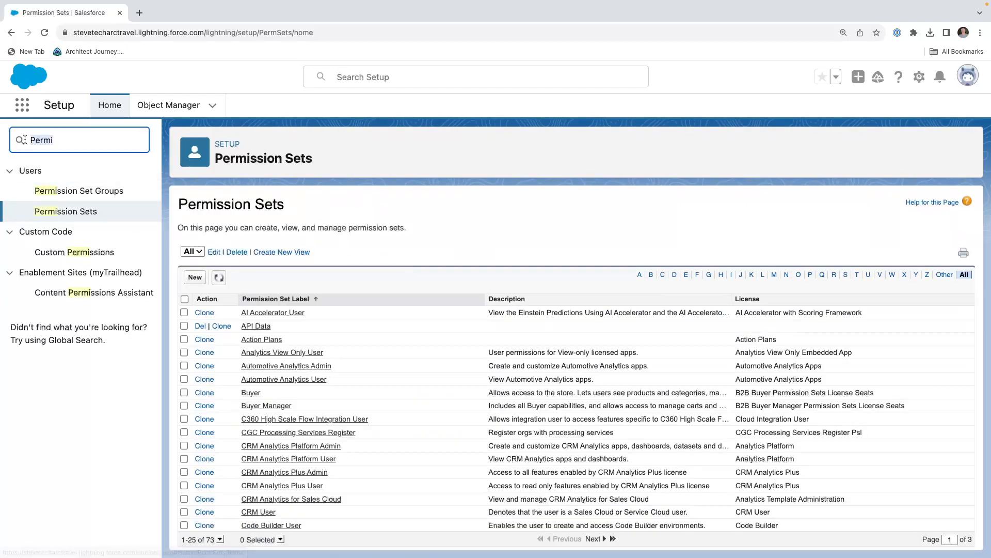
type("users")
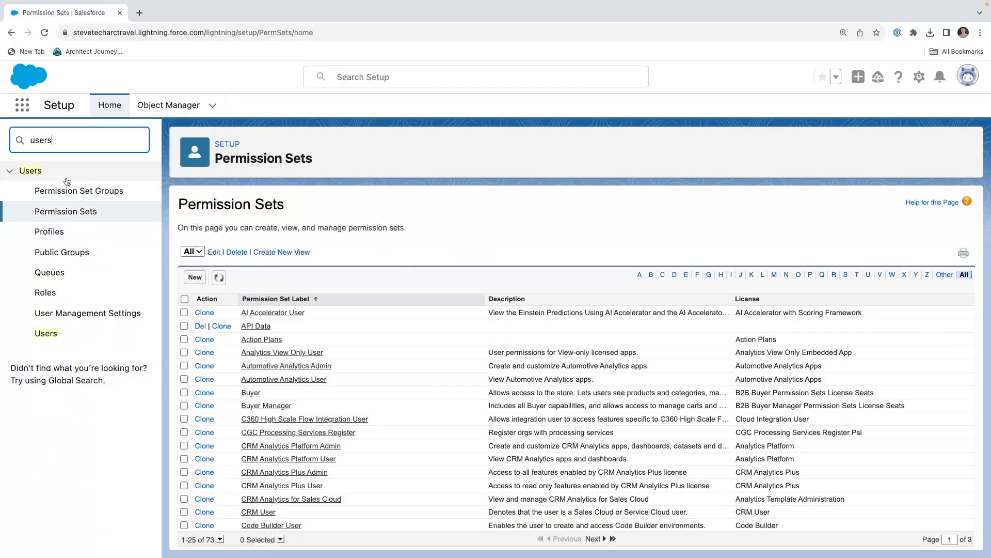
left_click(46, 333)
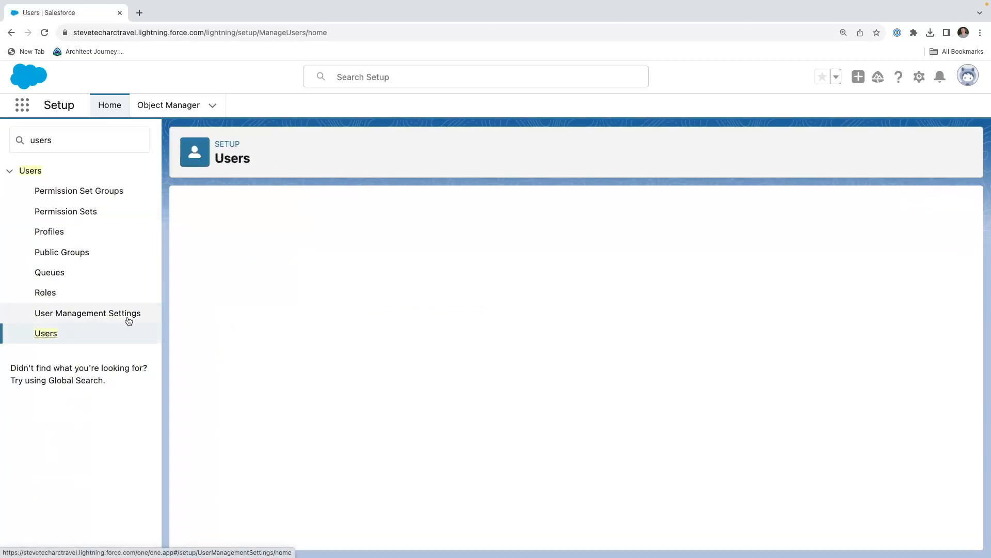
left_click(45, 334)
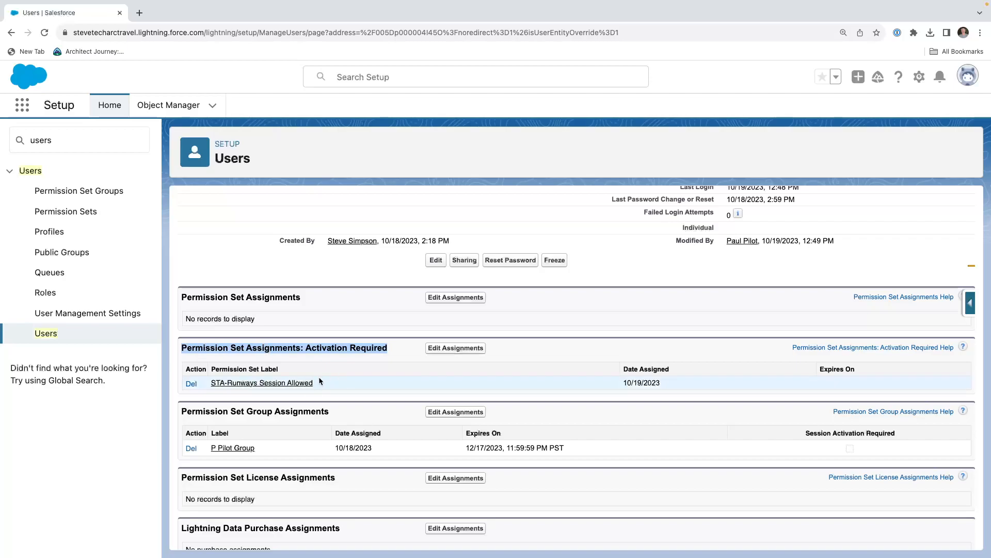
mouse_move(319, 384)
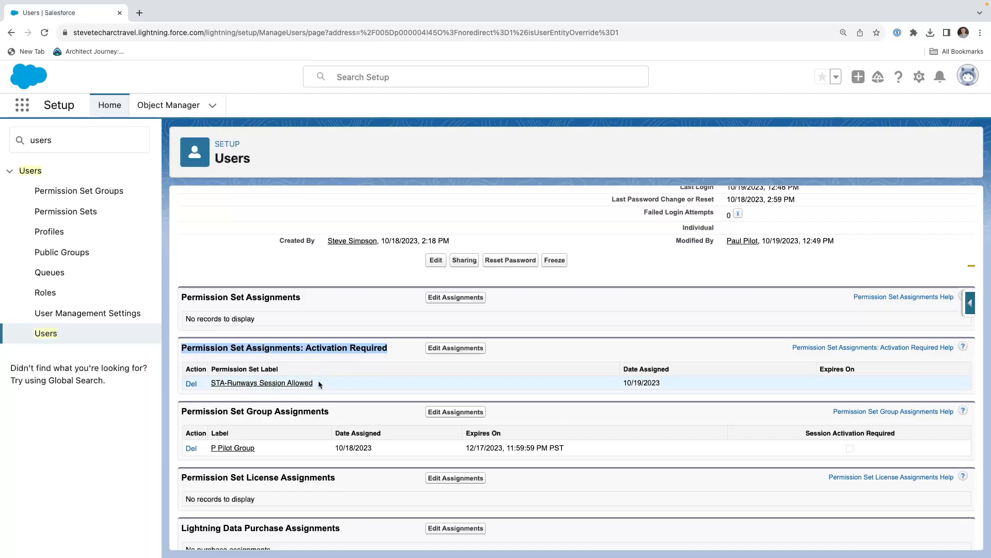
mouse_move(332, 384)
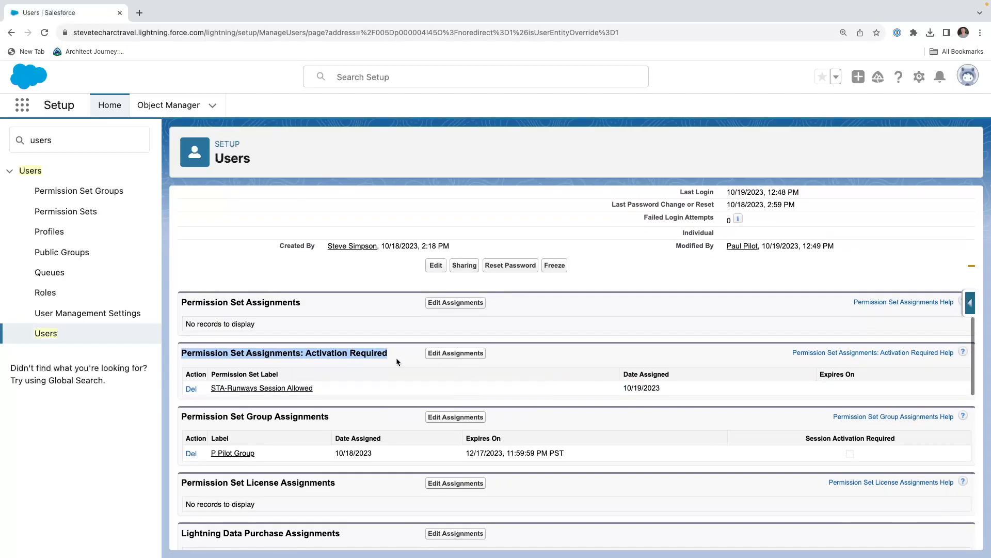
mouse_move(244, 74)
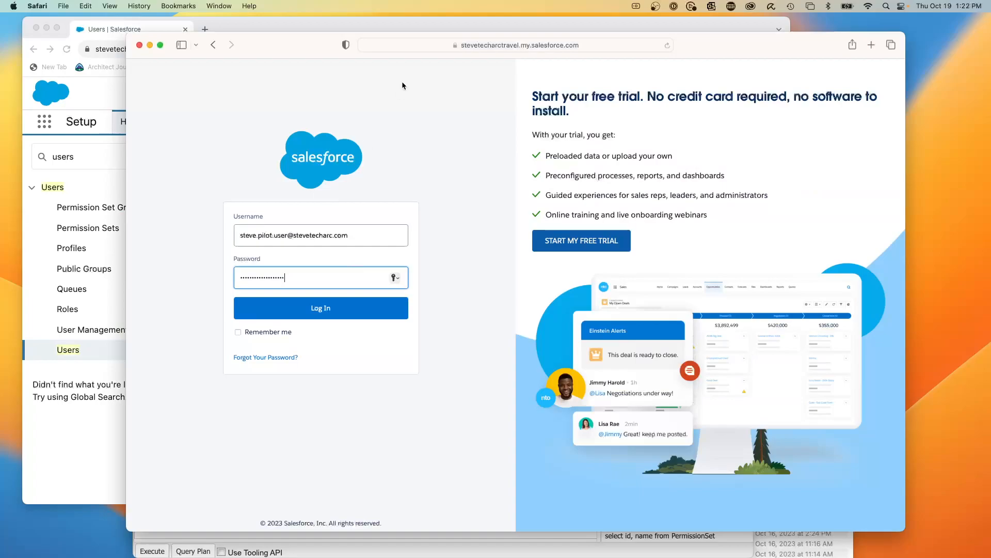
mouse_move(404, 277)
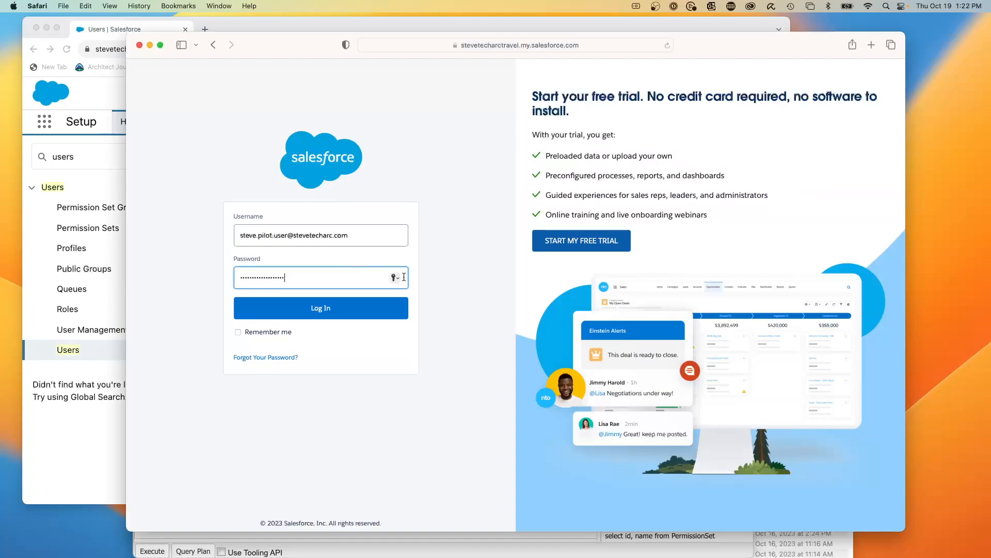
Log in as the pilot user in Safari and decline saving the password.
left_click(320, 308)
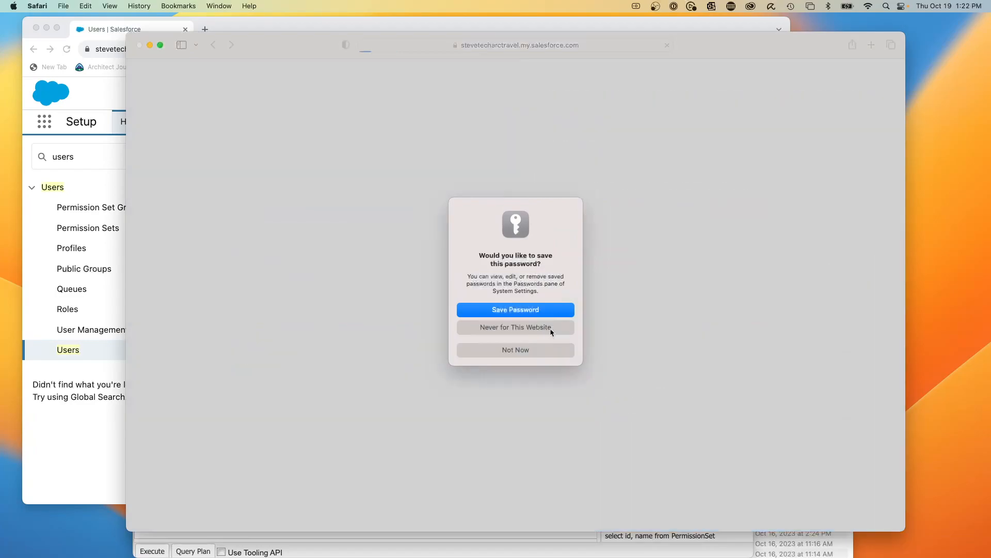
left_click(515, 350)
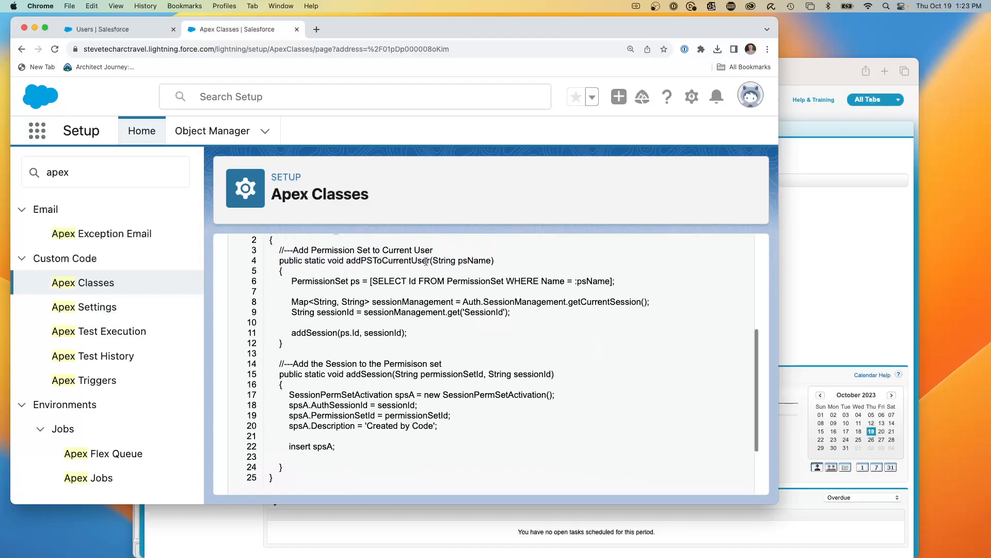
double_click(461, 261)
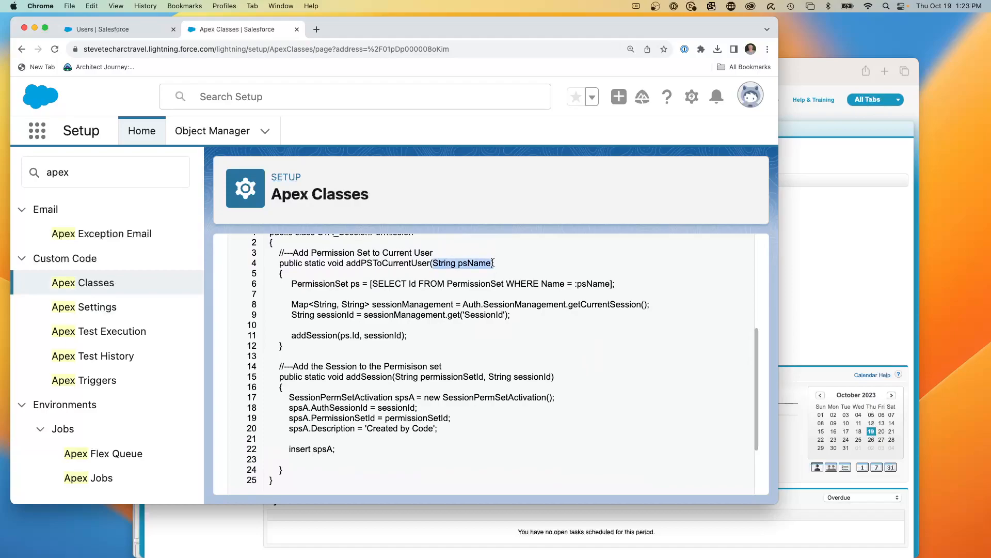
double_click(323, 283)
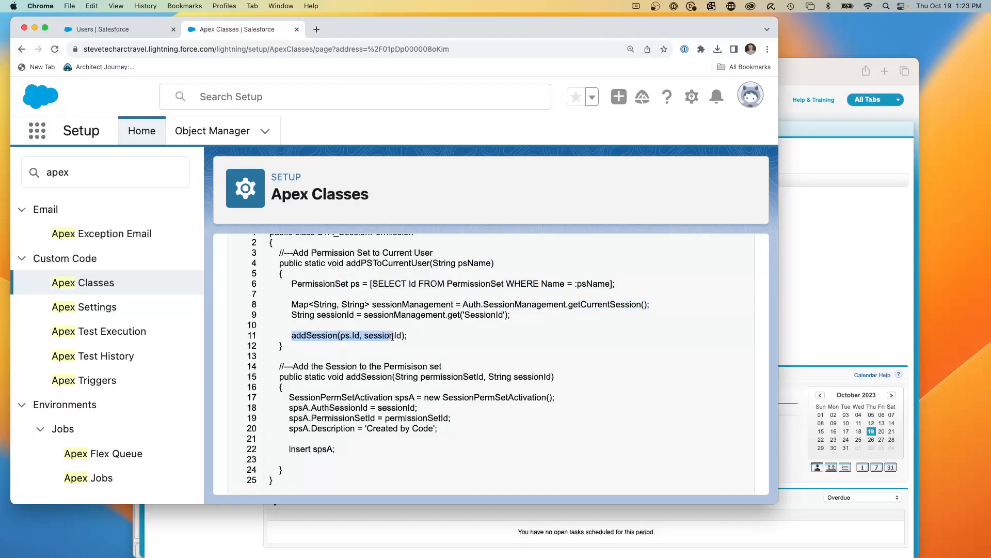
scroll("down", 3)
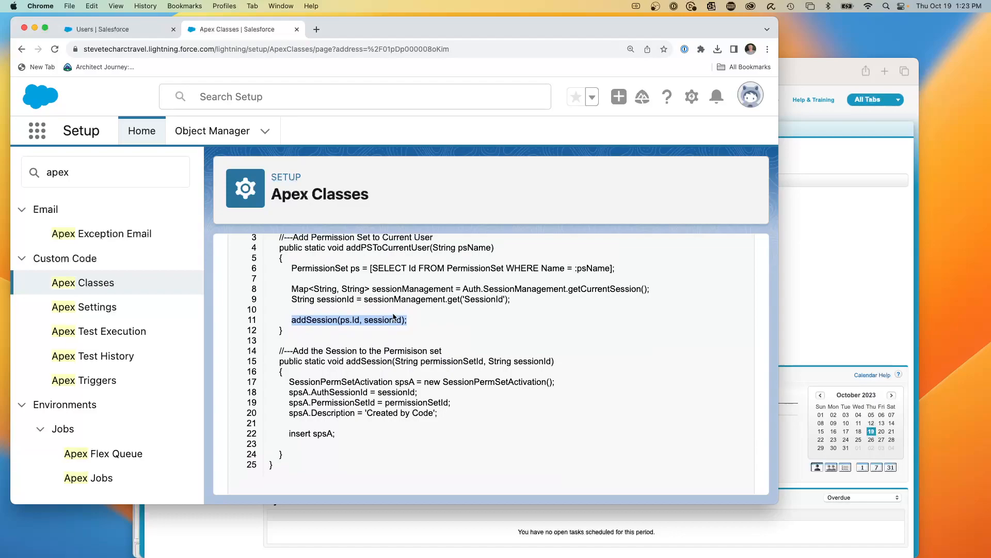
mouse_move(843, 330)
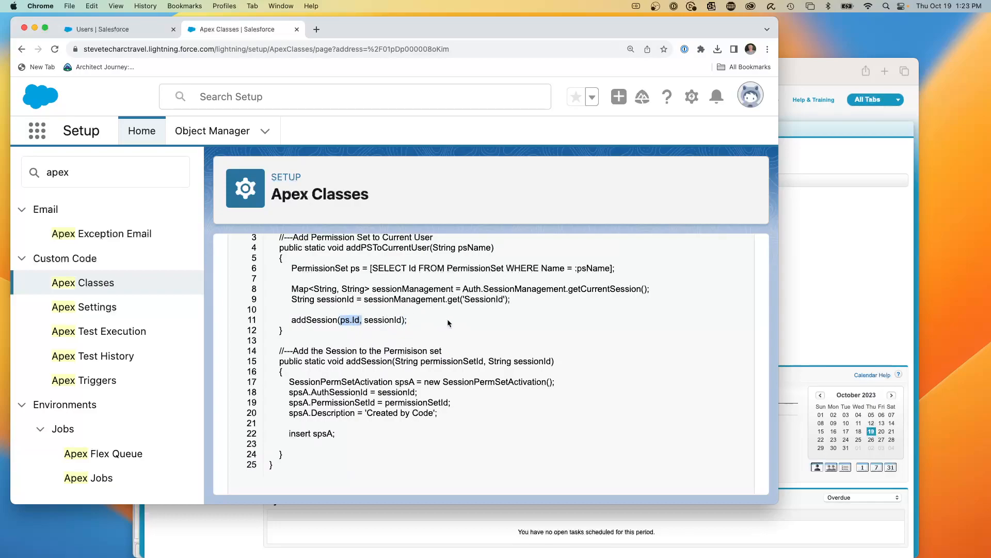
scroll("down", 3)
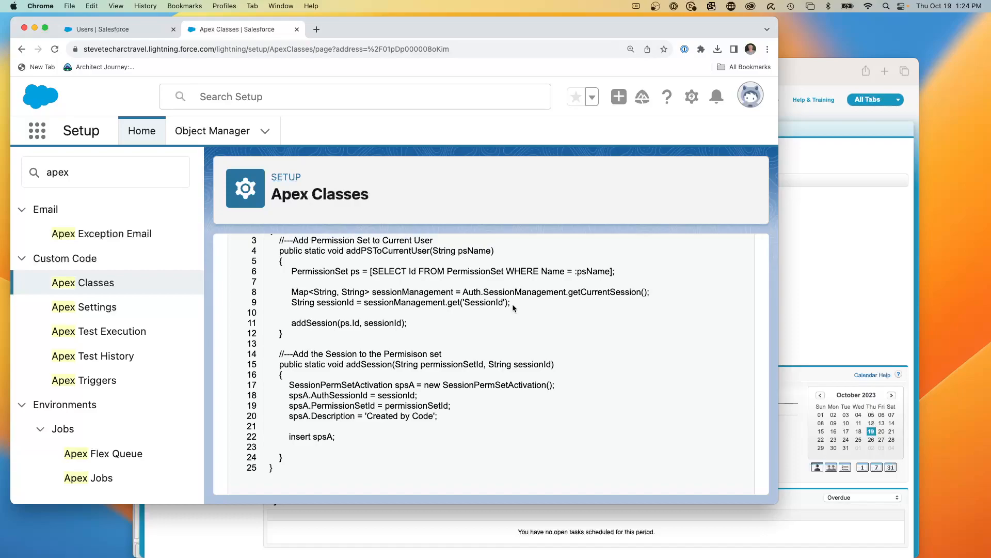
mouse_move(525, 304)
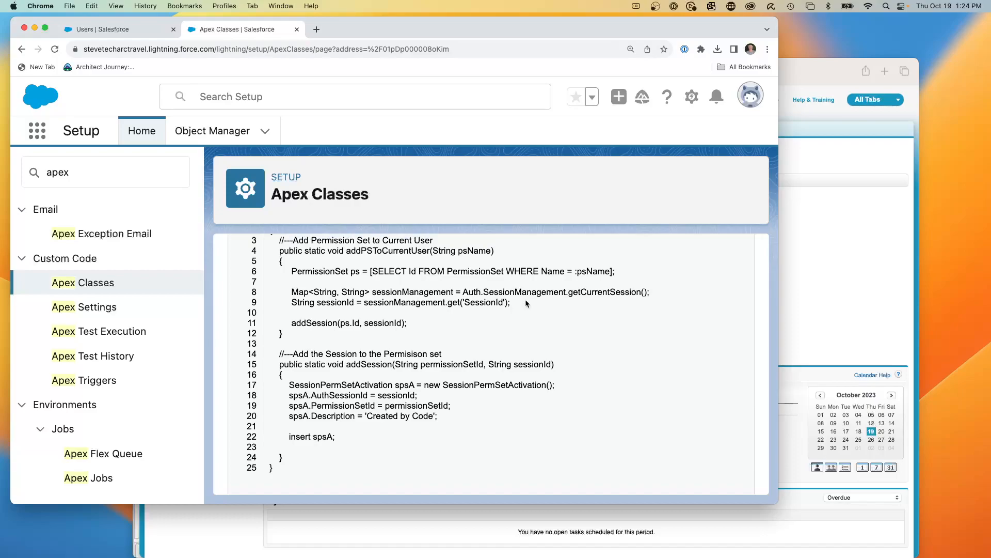
mouse_move(548, 304)
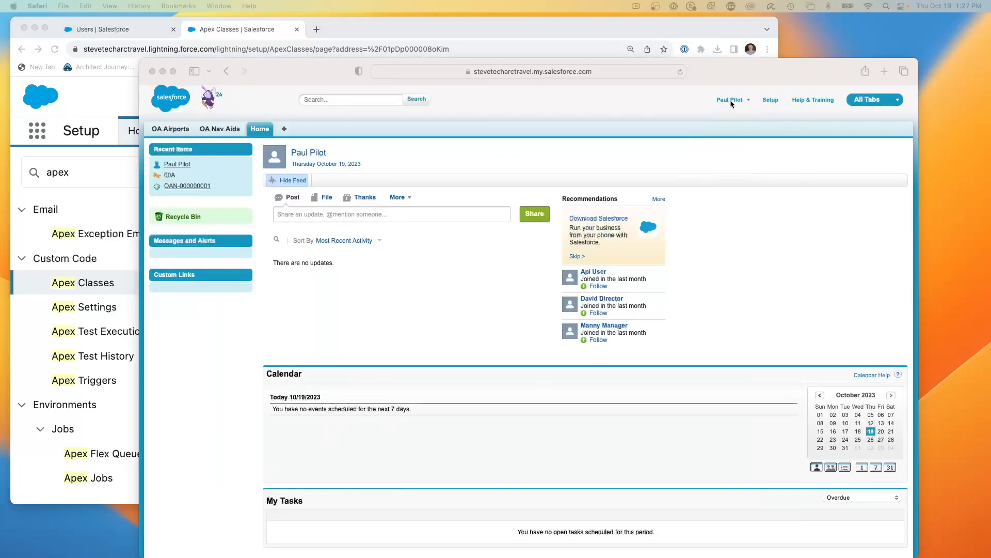
mouse_move(732, 99)
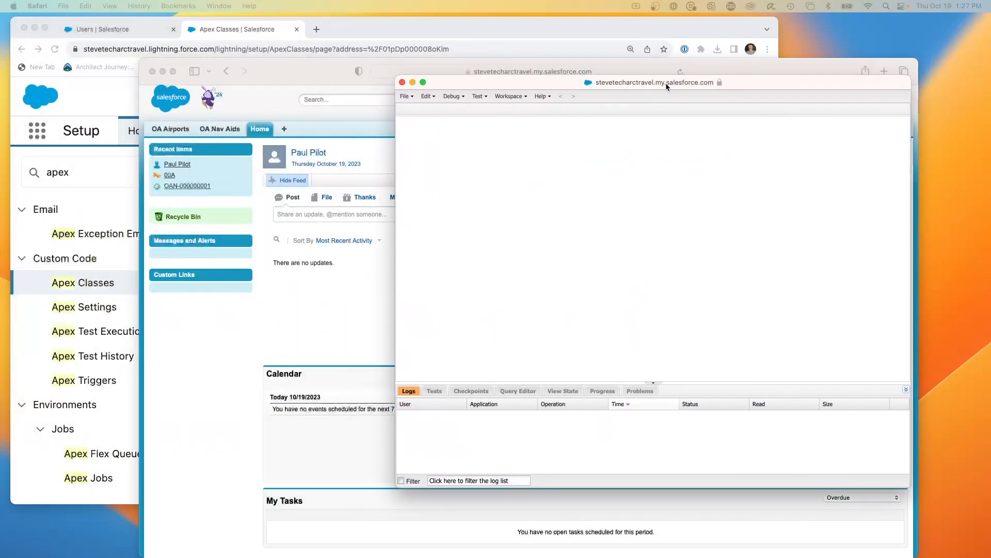
Open an Execute Anonymous window from the Developer Console's Debug menu.
left_click(453, 96)
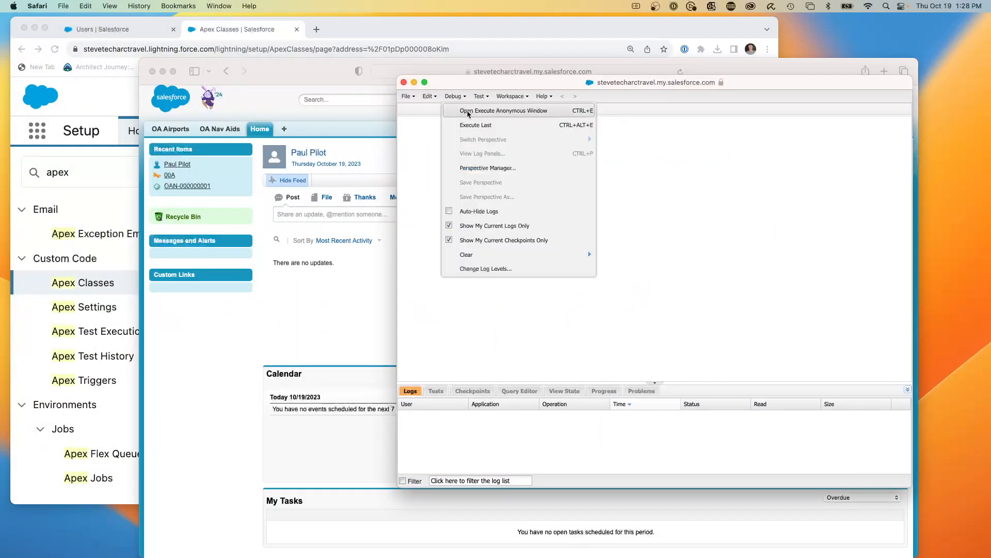
left_click(503, 111)
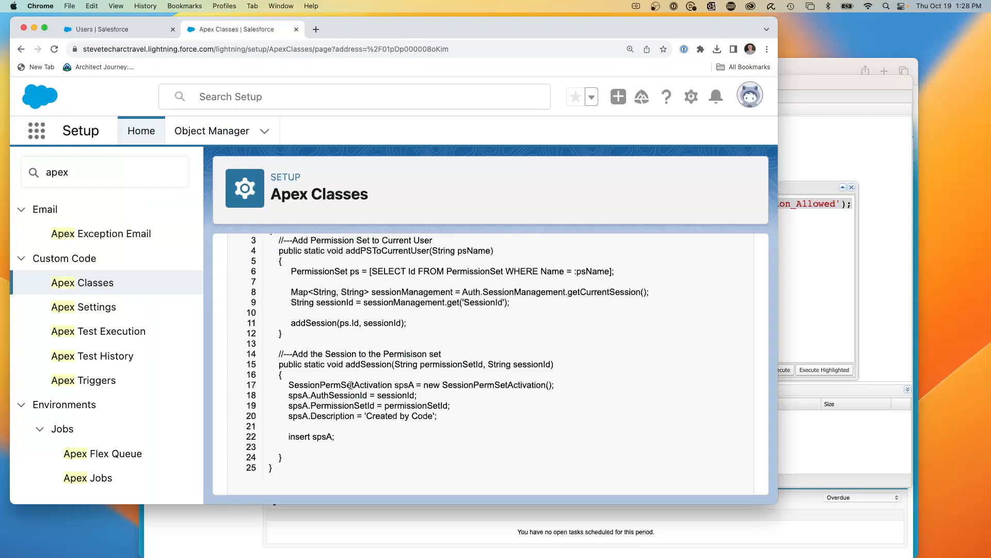
Execute the addPSToCurrentUser Apex for STA_Runways_Session_Allowed with Open Log ticked.
left_click_drag(288, 384, 451, 405)
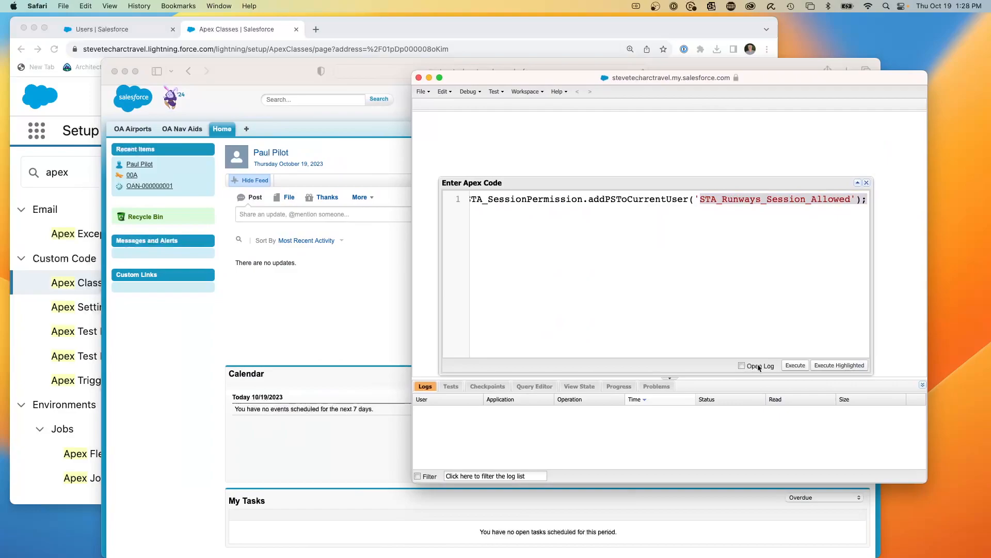
left_click(741, 365)
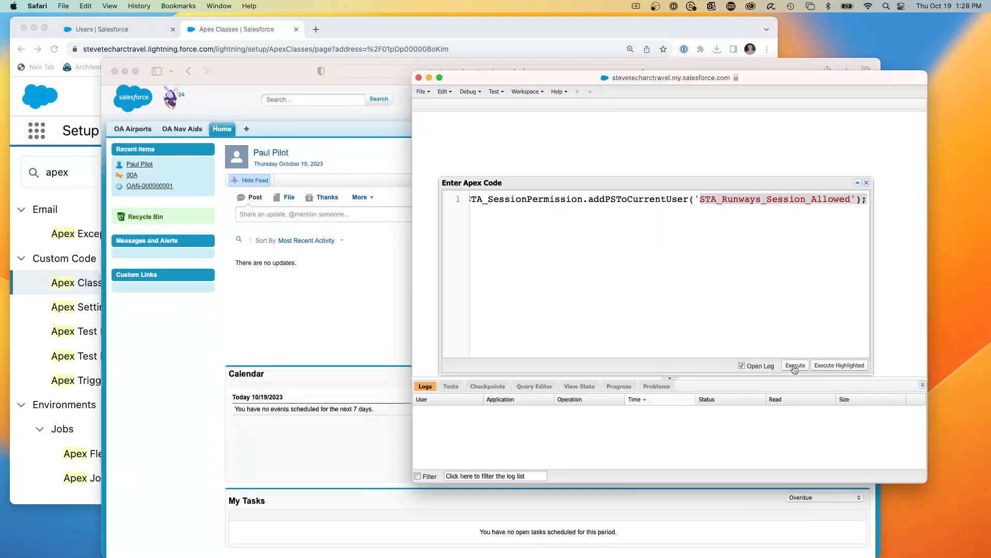
left_click(795, 364)
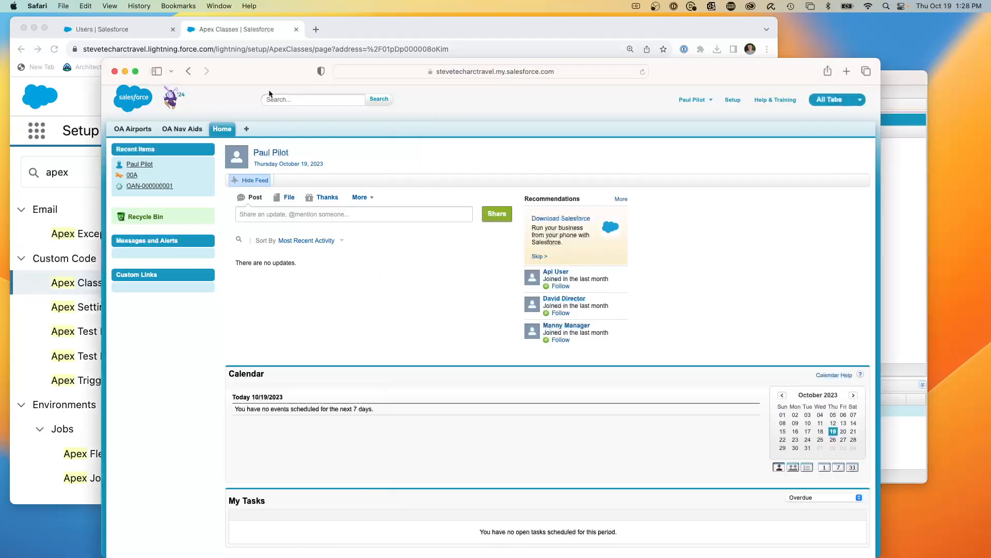
mouse_move(537, 84)
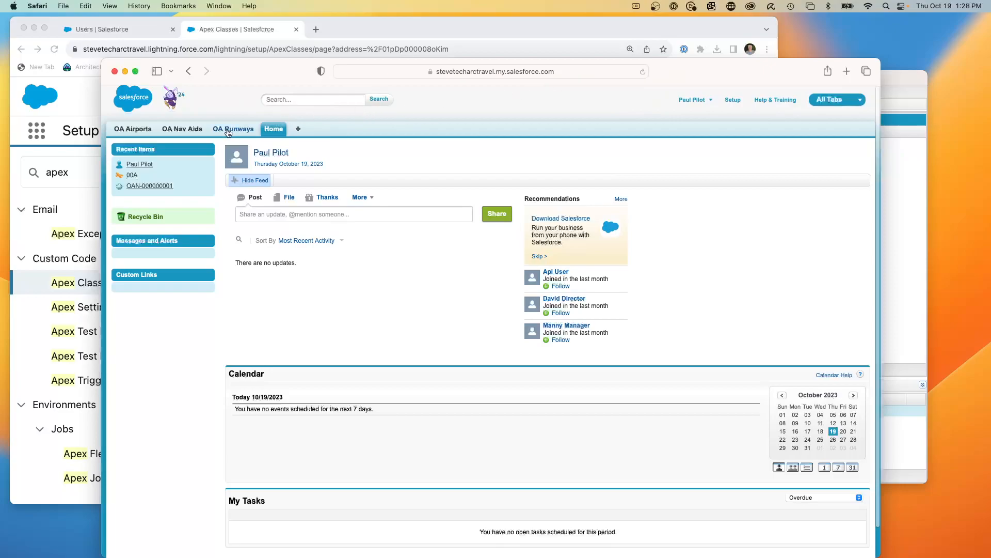
mouse_move(233, 130)
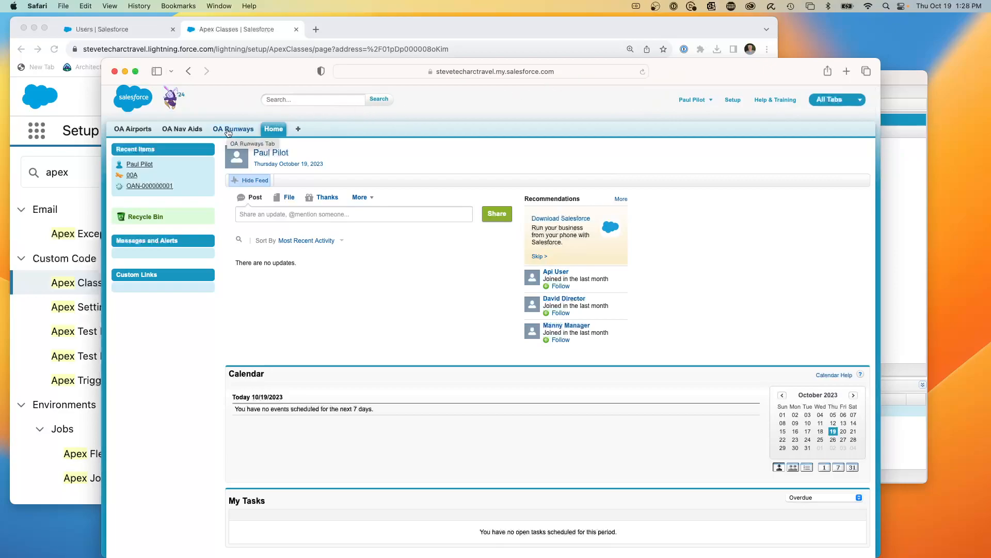
Show the All view of the new OA Runways tab, listing records like OAR-000000001.
left_click(233, 130)
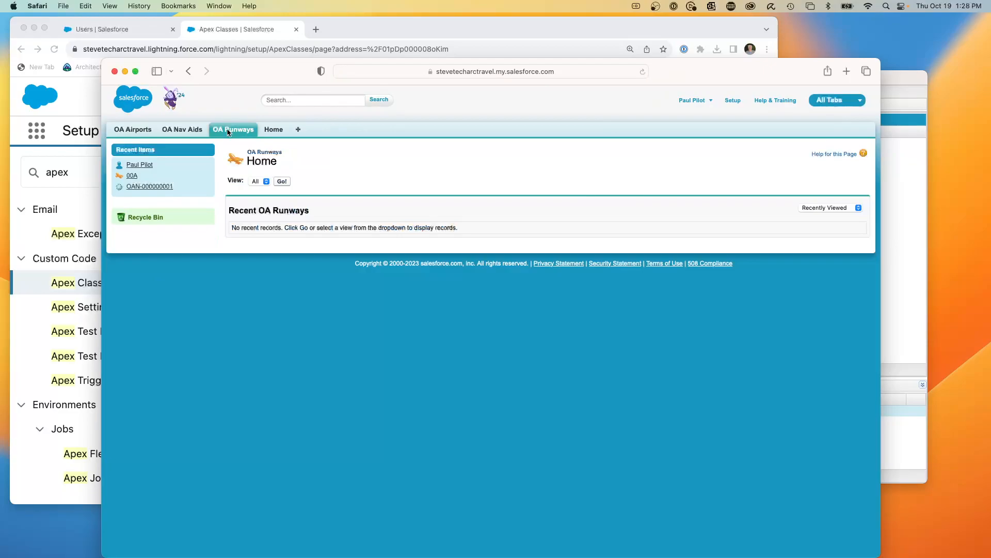
left_click(261, 181)
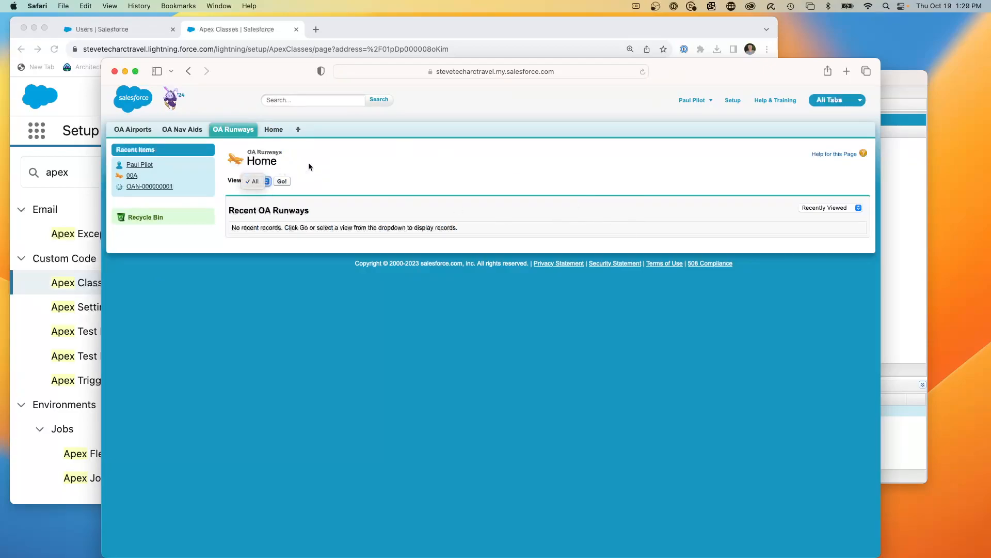
left_click(281, 182)
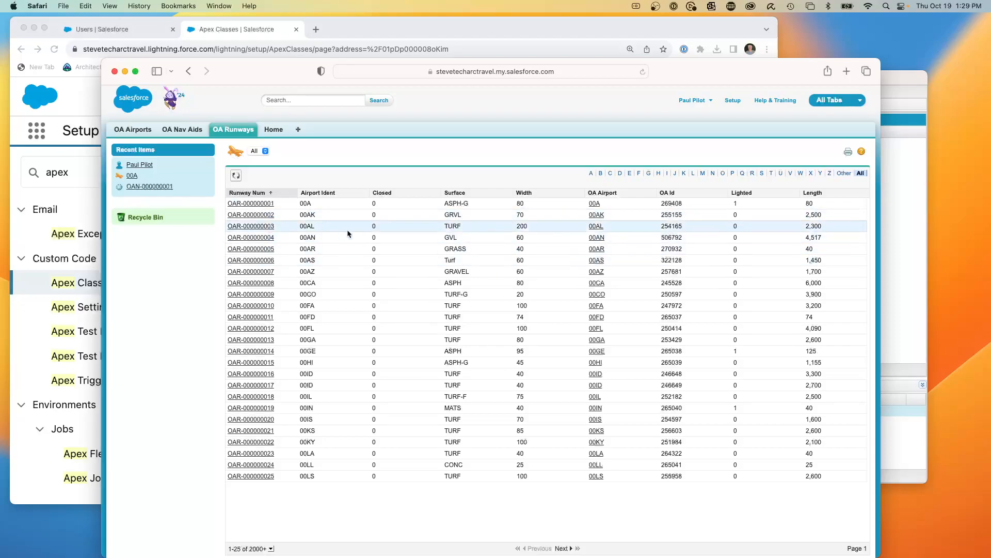
mouse_move(483, 100)
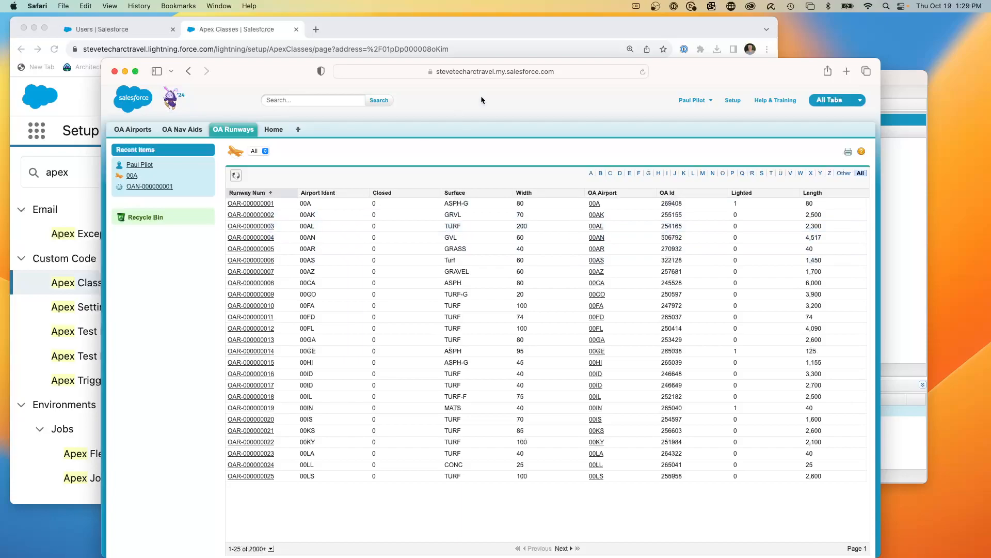